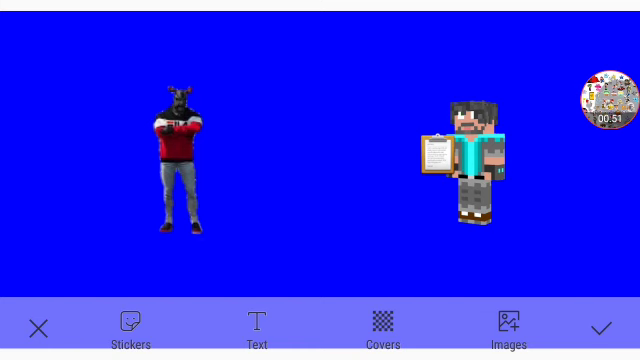
Add the blue-haired boy, yellow character and red-cap boy stickers to the blue scene.
{"action": "left_click", "coordinate": [611, 105]}
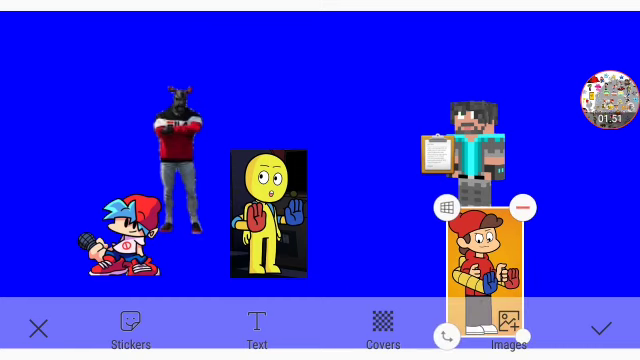
Delete the three cartoon stickers, leaving the red-jacket figure and blocky character.
{"action": "left_click", "coordinate": [527, 207]}
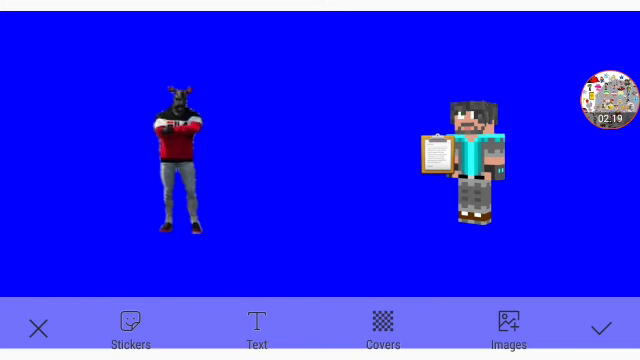
{"action": "left_click", "coordinate": [609, 98]}
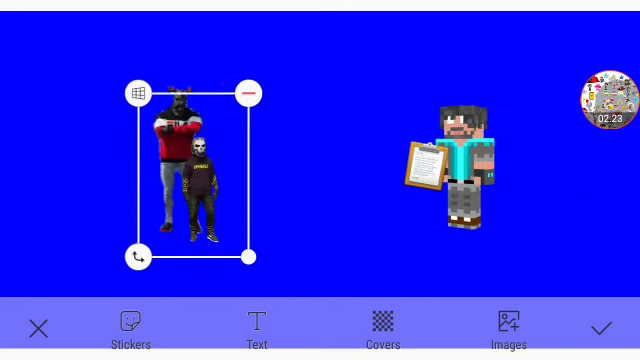
Place the masked black-hoodie figure centred between the wolf figure and blocky character.
{"action": "left_click_drag", "start_coordinate": [200, 180], "coordinate": [320, 185]}
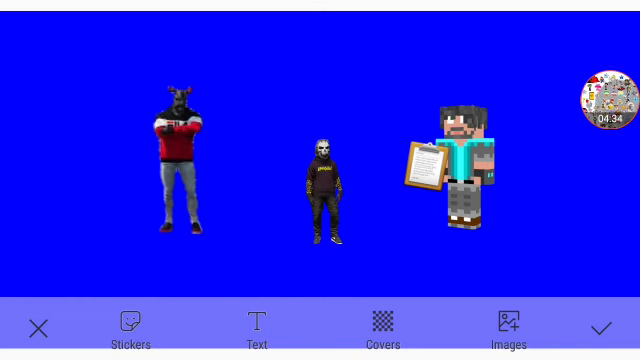
Drag the masked figure down to the lower right, beneath the blocky character.
{"action": "left_click", "coordinate": [609, 94]}
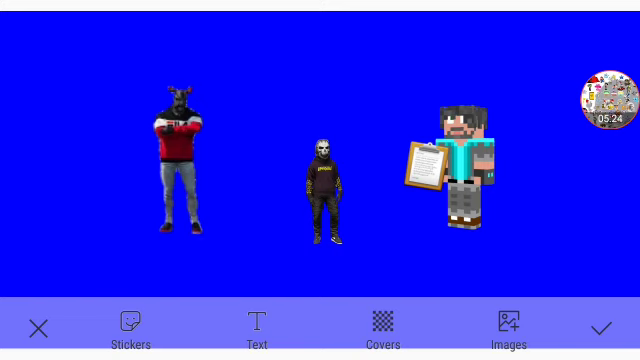
{"action": "left_click", "coordinate": [330, 185]}
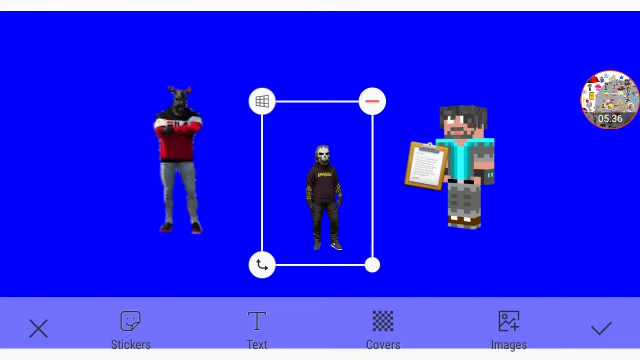
{"action": "left_click_drag", "start_coordinate": [320, 185], "coordinate": [485, 255]}
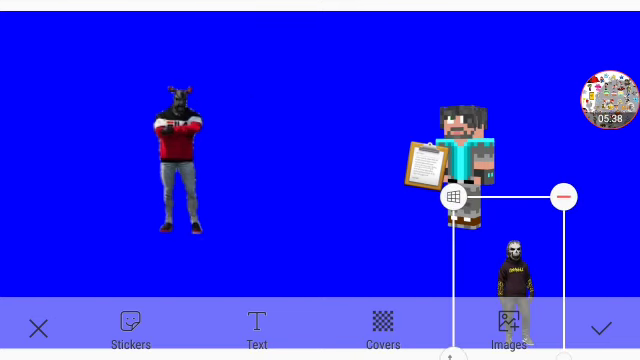